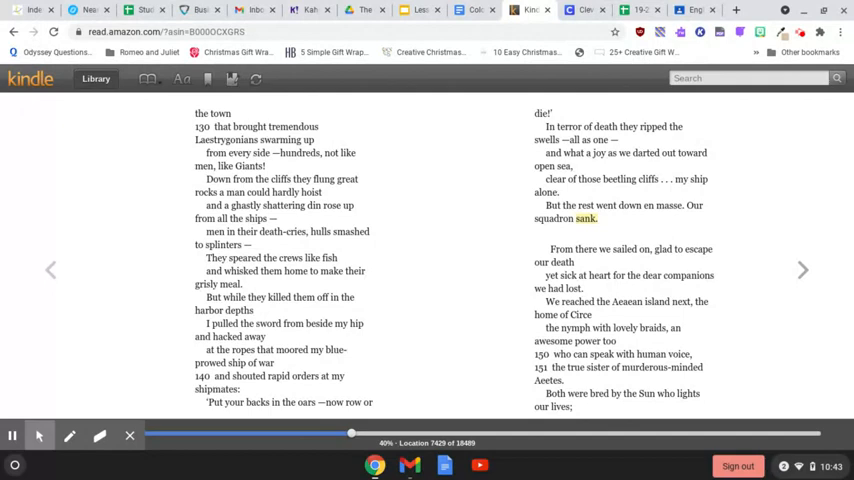
pyautogui.moveTo(805, 275)
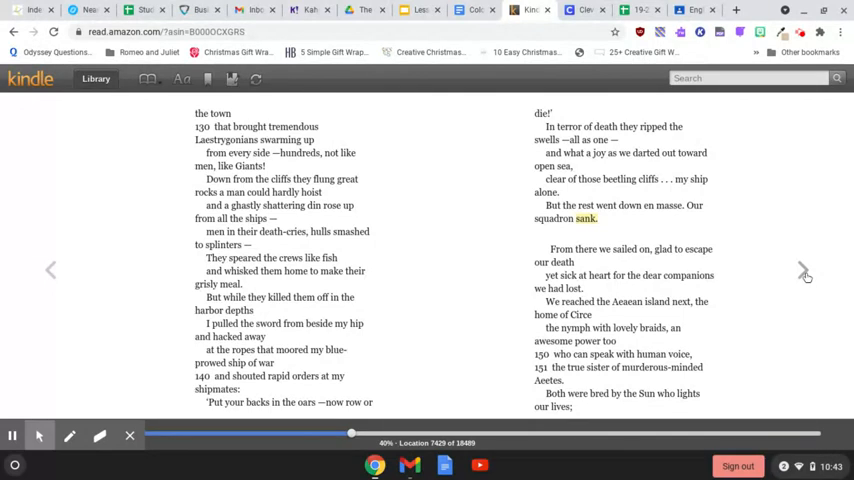
# Page ahead two pages in Book 10, from the stag scene to Eurylochus's men reaching Circe's palace
pyautogui.click(803, 270)
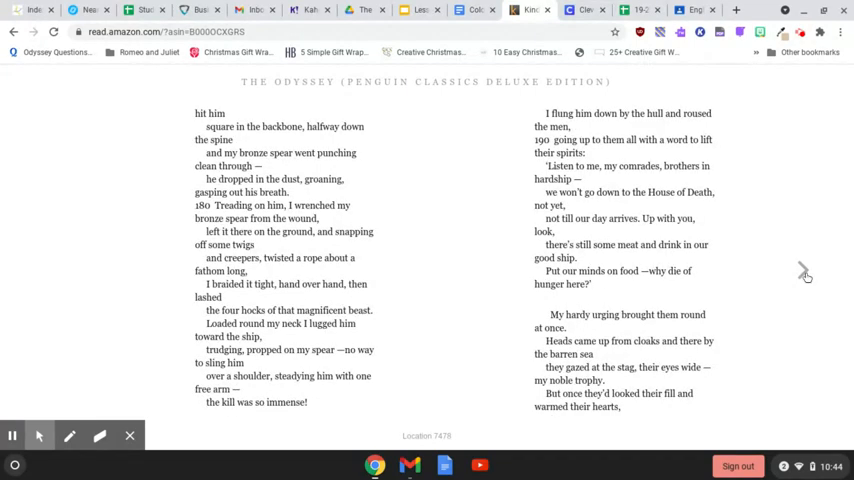
pyautogui.moveTo(804, 270)
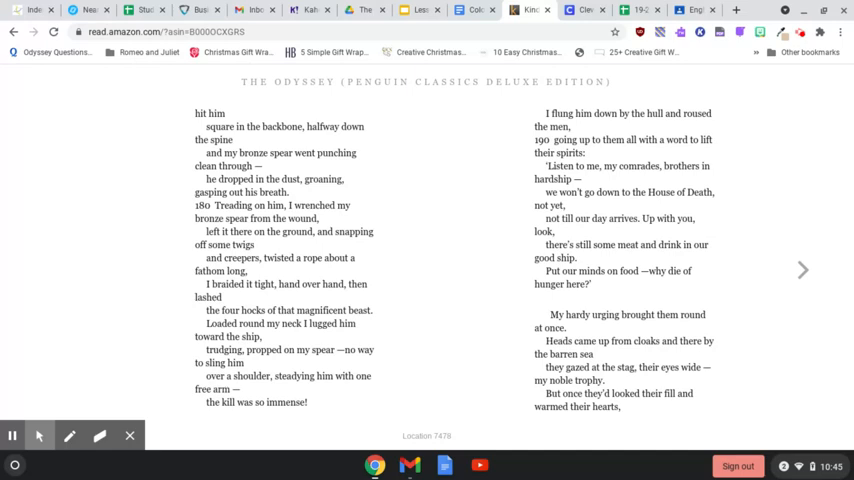
pyautogui.click(802, 270)
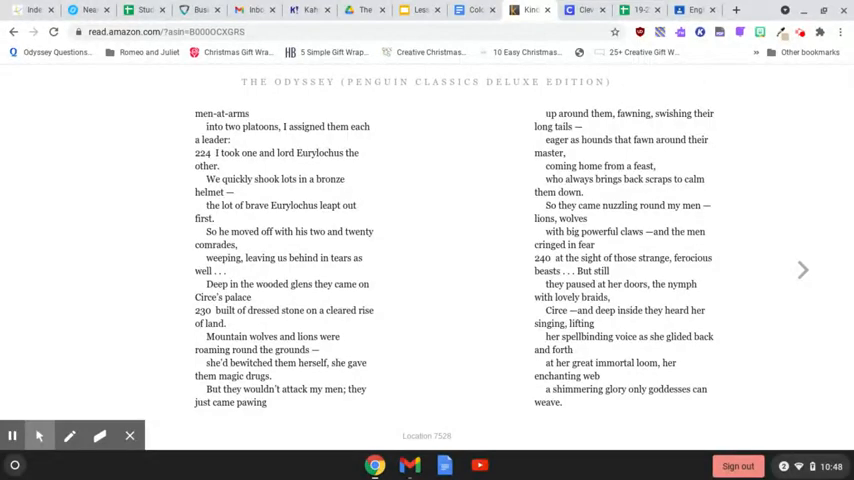
# Turn one page to location 7553, where Circe turns the men into swine
pyautogui.click(802, 270)
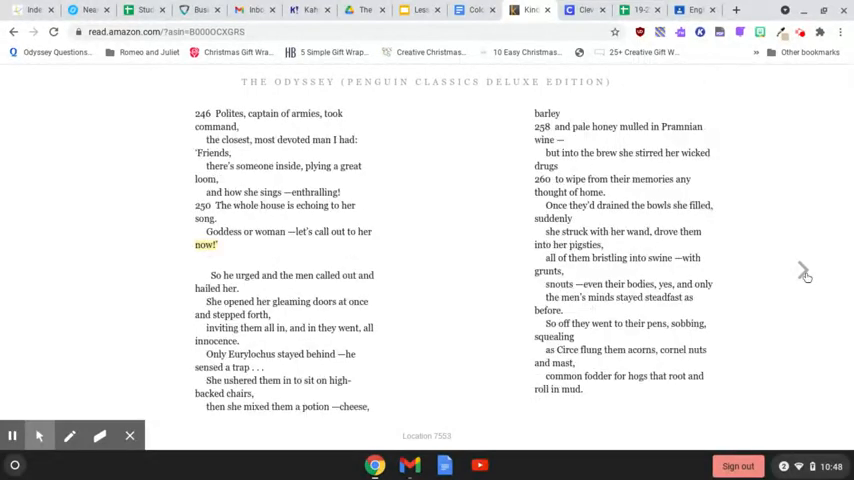